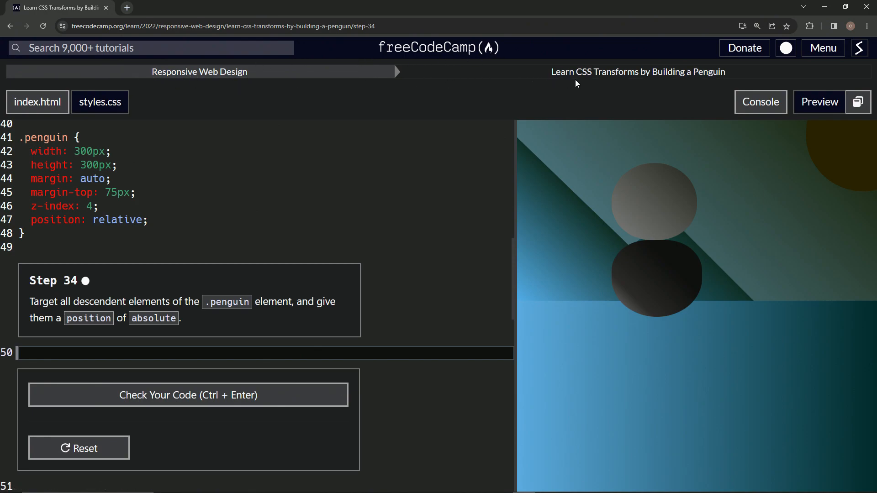
{"action": "mouse_move", "coordinate": [690, 85]}
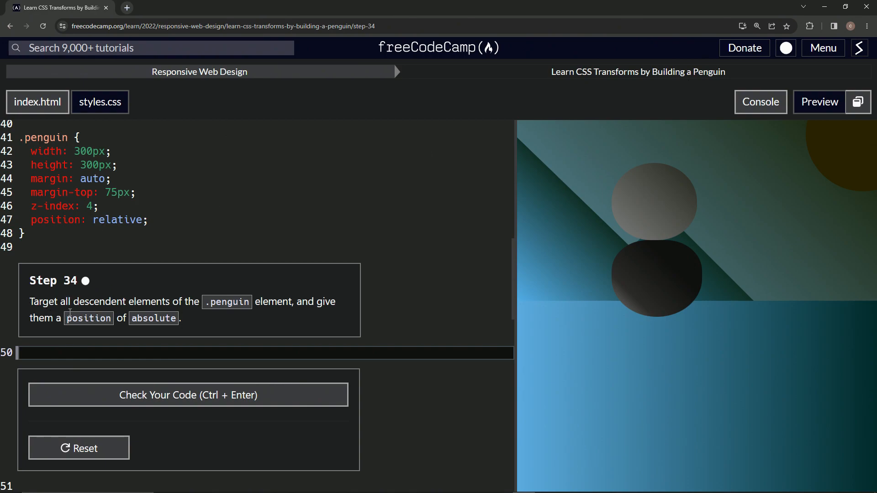
{"action": "mouse_move", "coordinate": [213, 315]}
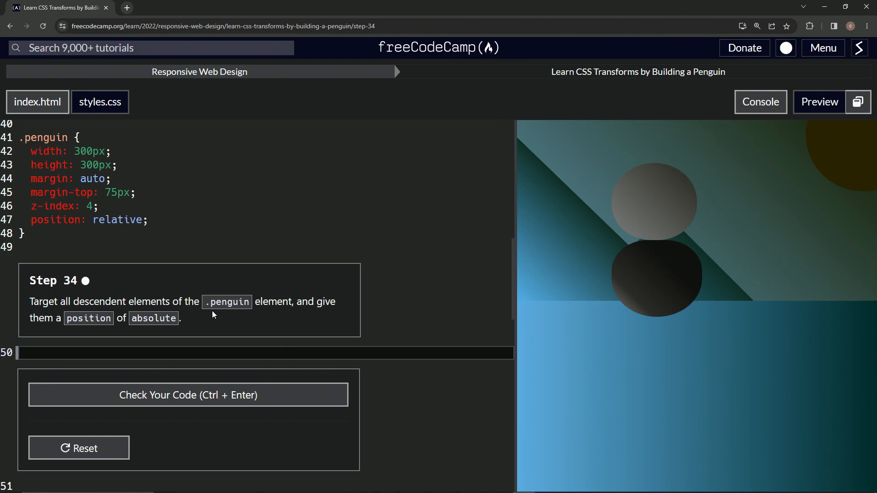
{"action": "mouse_move", "coordinate": [89, 321]}
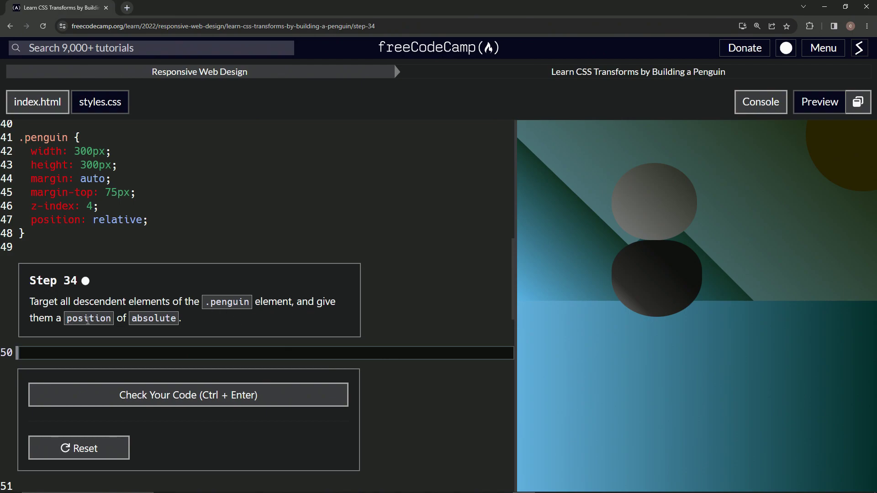
{"action": "mouse_move", "coordinate": [158, 330]}
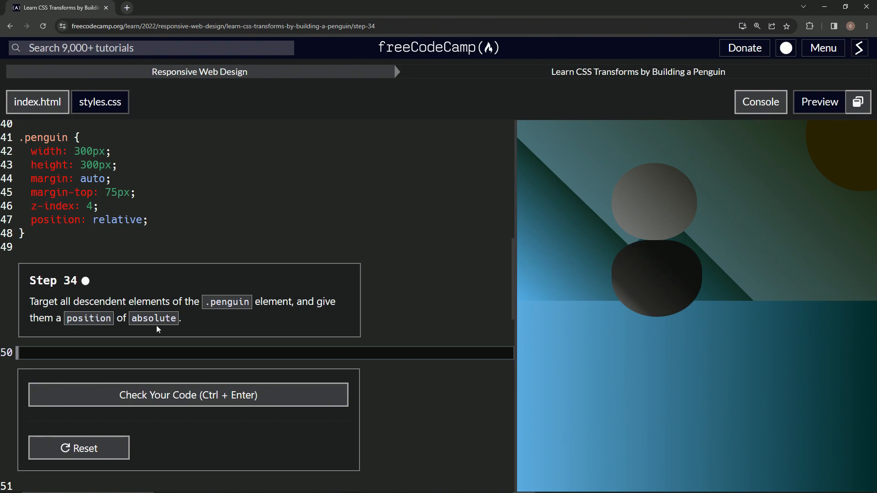
{"action": "mouse_move", "coordinate": [128, 17]}
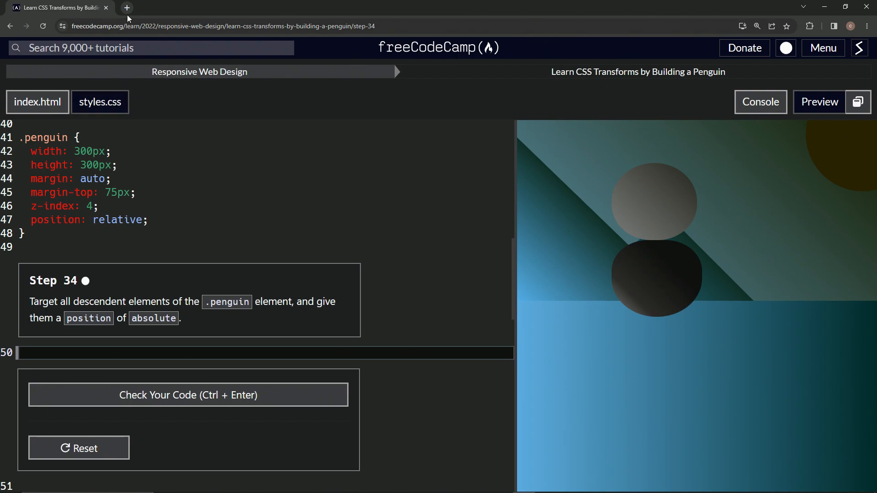
{"action": "mouse_move", "coordinate": [127, 7]}
{"action": "type", "text": "target all de"}
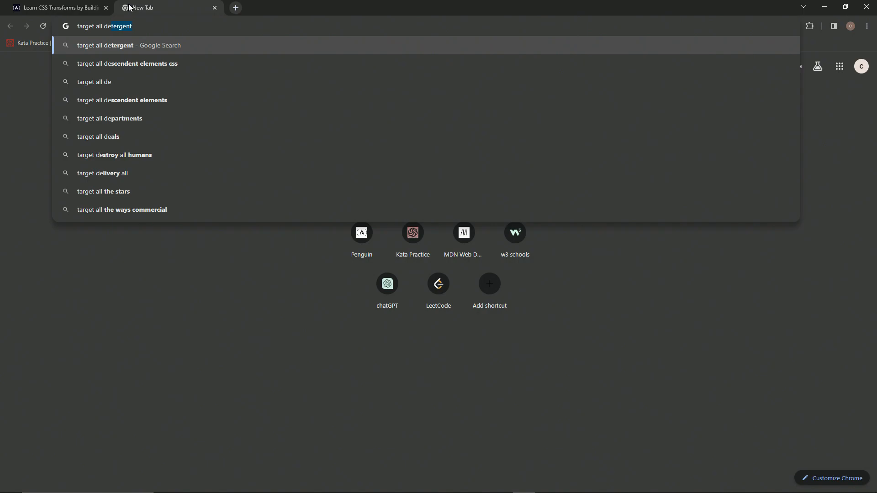
Search 'target all descendent elements css' and open the W3Schools CSS Combinators result.
{"action": "left_click", "coordinate": [127, 63]}
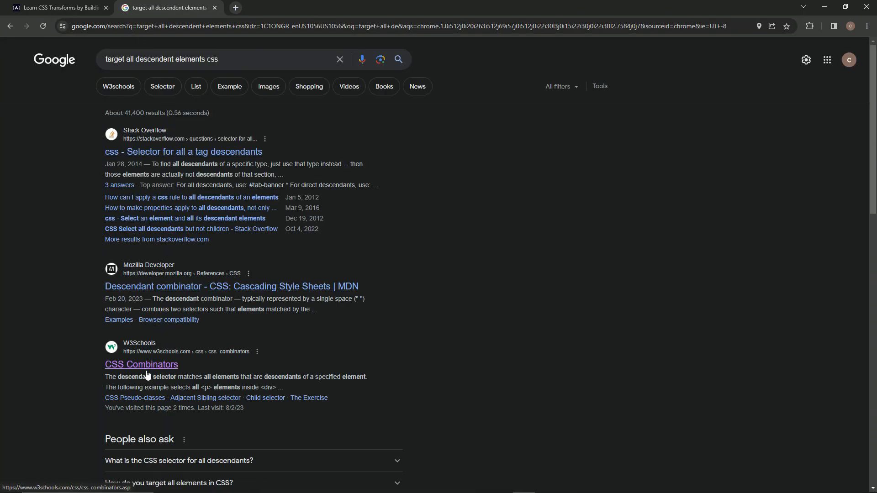
{"action": "left_click", "coordinate": [141, 364]}
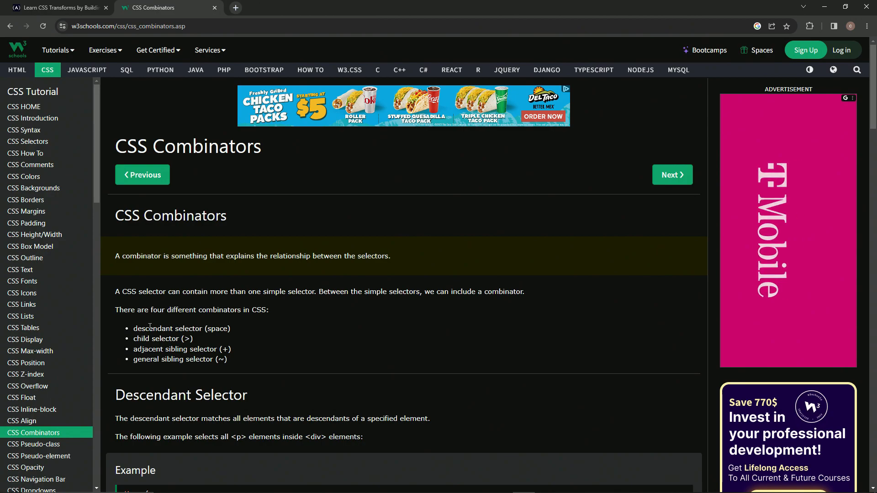
Read the W3Schools descendant selector example (div p), then start a fresh tab.
{"action": "scroll", "scroll_direction": "down", "scroll_amount": 3}
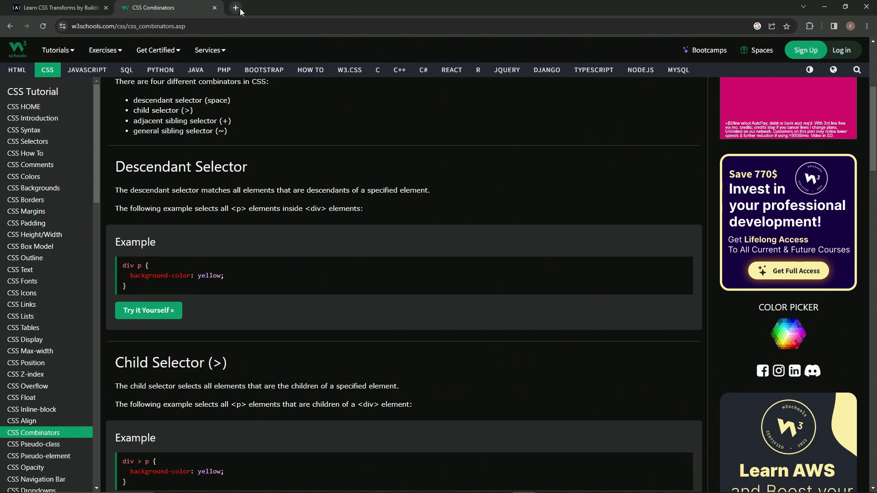
{"action": "left_click", "coordinate": [235, 7]}
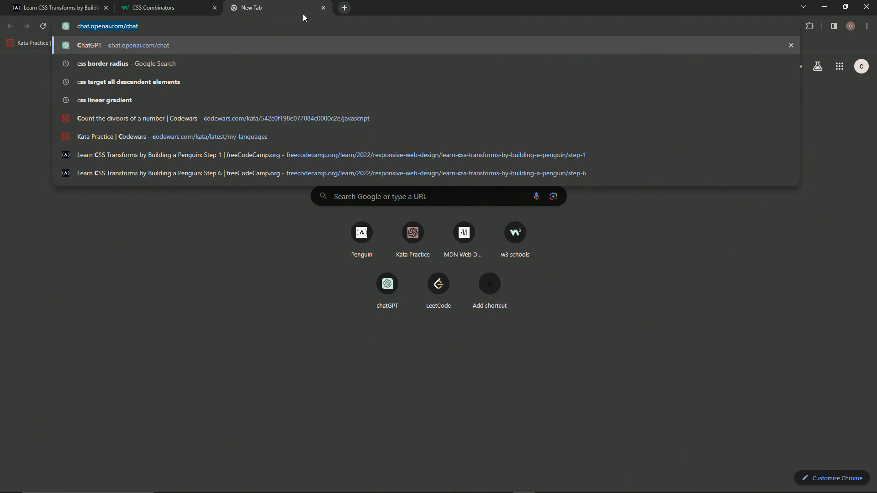
Search 'css target all elements' to learn about the * universal selector.
{"action": "type", "text": "css target all elements"}
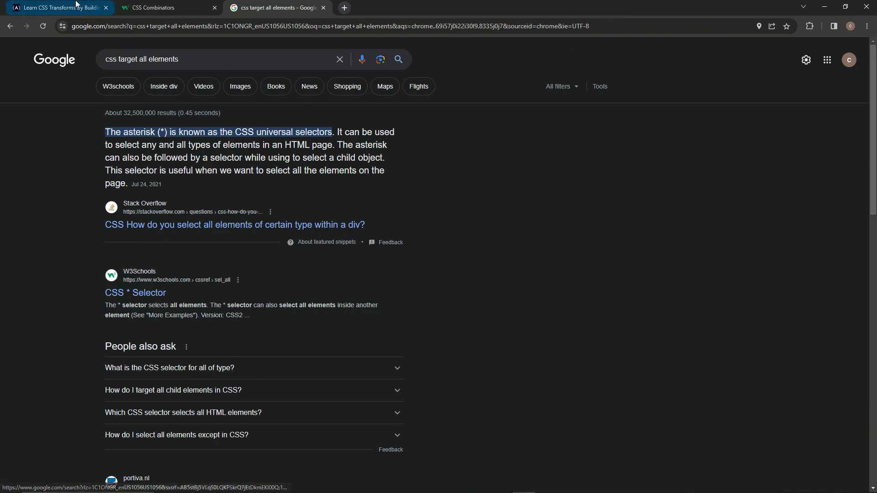
Back in the penguin lesson, clear the stray comma on line 50 and type '.penguin'.
{"action": "left_click", "coordinate": [59, 8]}
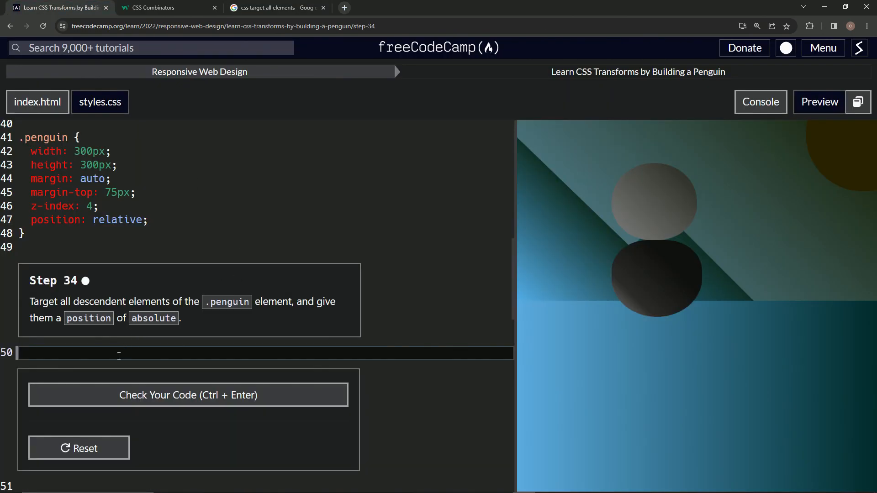
{"action": "type", "text": ","}
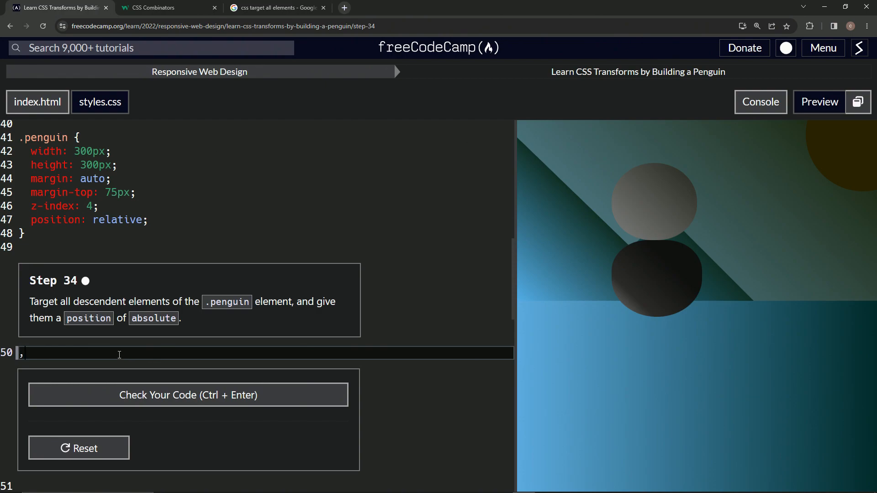
{"action": "key", "text": "Backspace"}
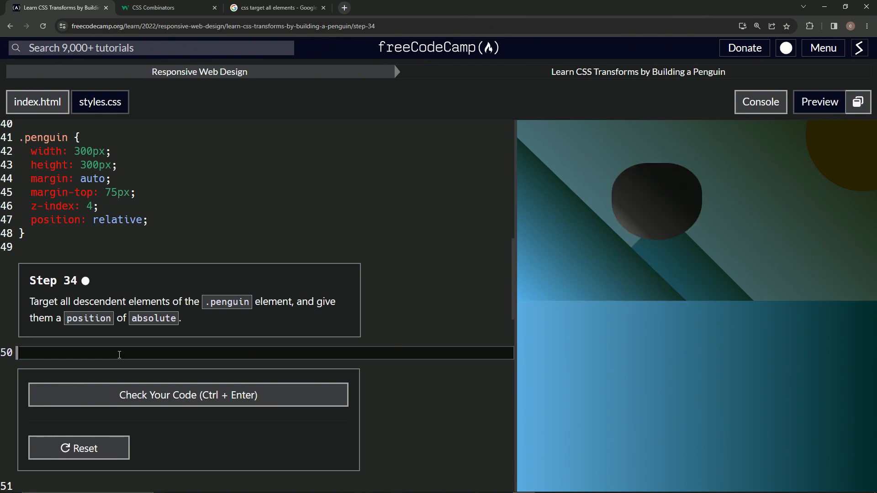
{"action": "type", "text": ".pen"}
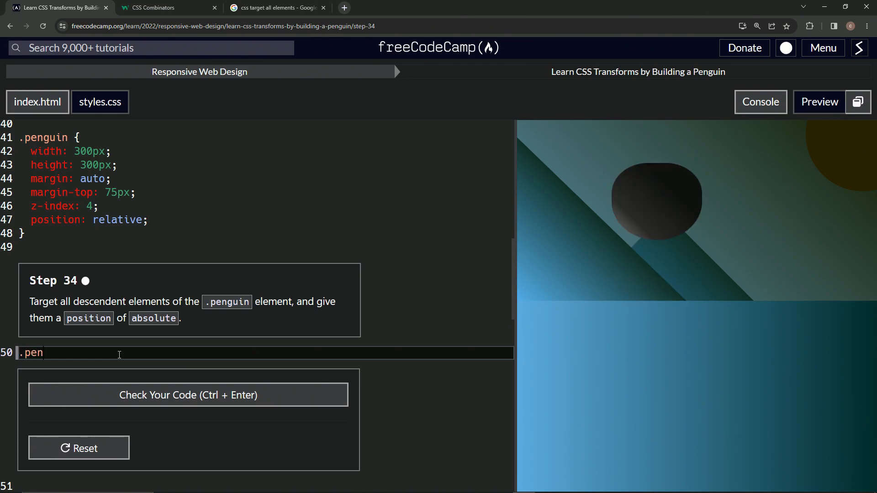
{"action": "type", "text": "guin *"}
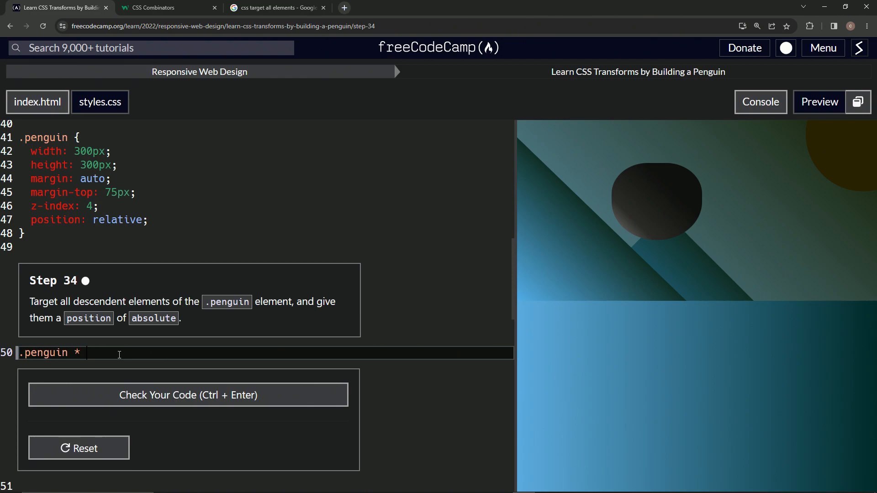
Complete the rule body with 'position: absolute;' inside braces on its own line.
{"action": "type", "text": "{}"}
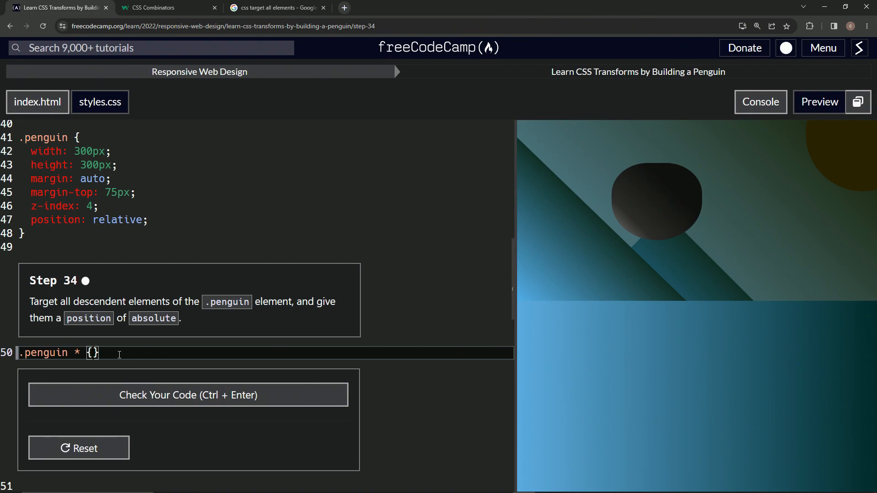
{"action": "key", "text": "Enter"}
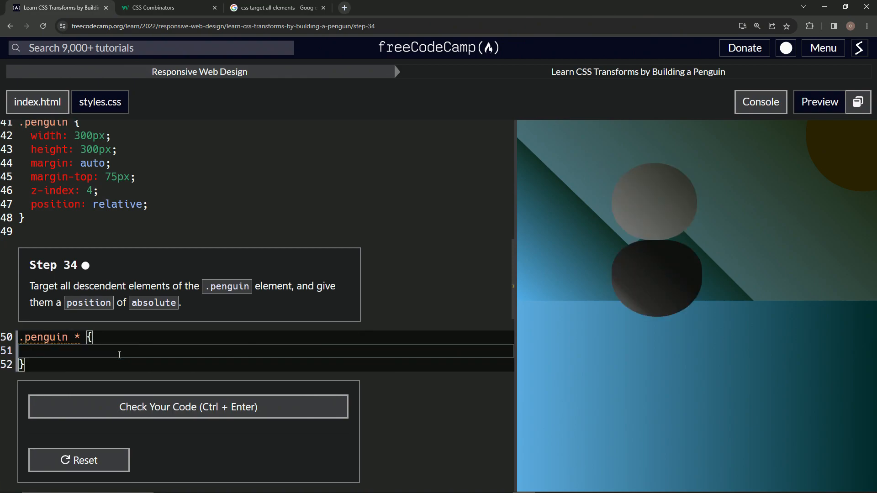
{"action": "type", "text": "position:"}
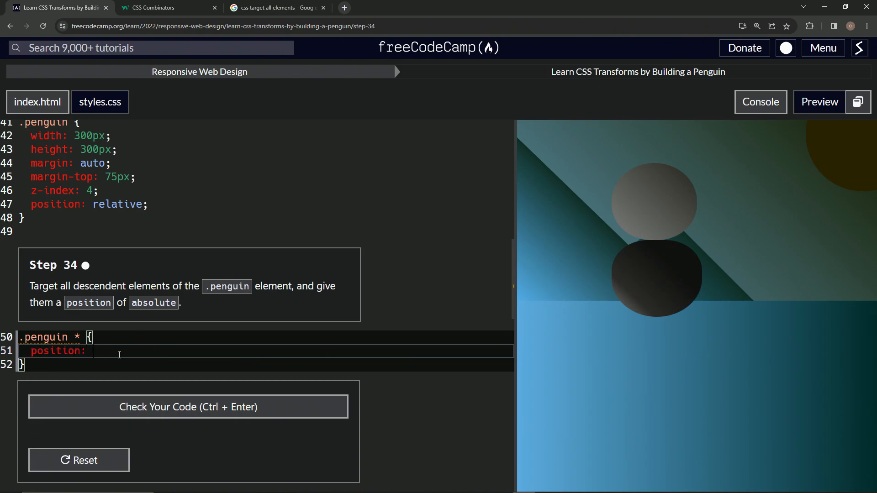
{"action": "type", "text": "absolute;"}
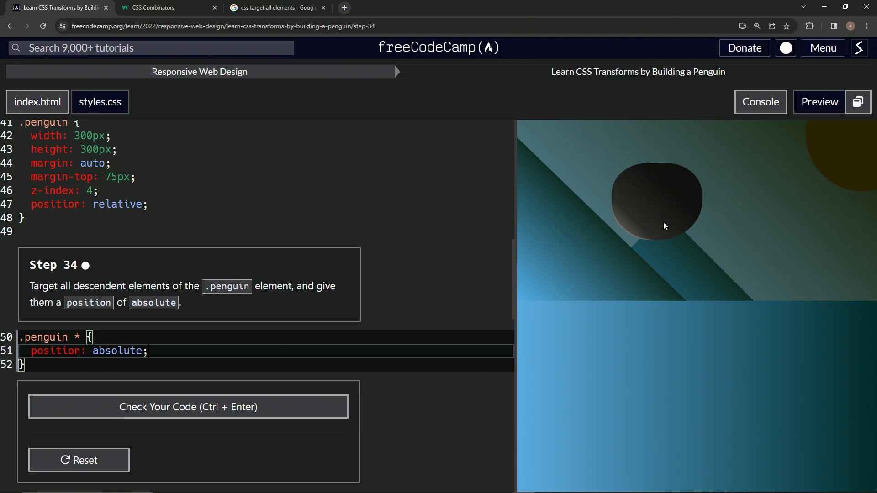
Check the .penguin * rule against Step 34 and submit to load Step 35.
{"action": "left_click", "coordinate": [188, 407]}
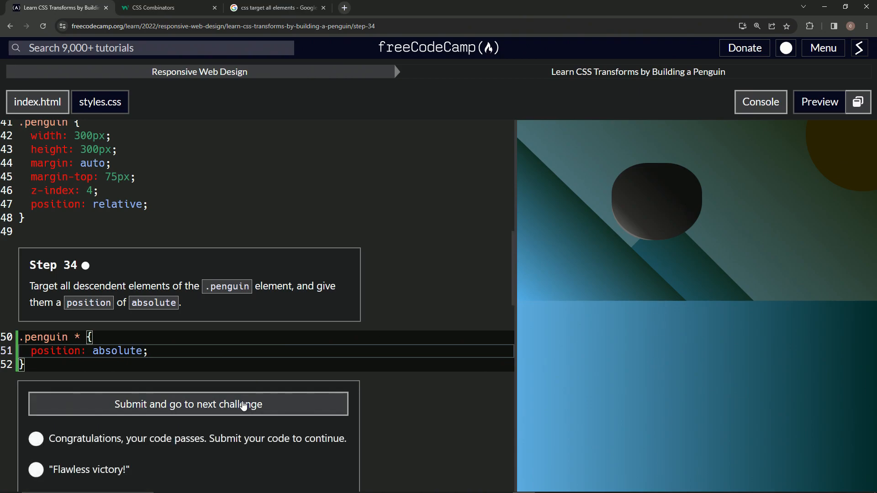
{"action": "left_click", "coordinate": [188, 404]}
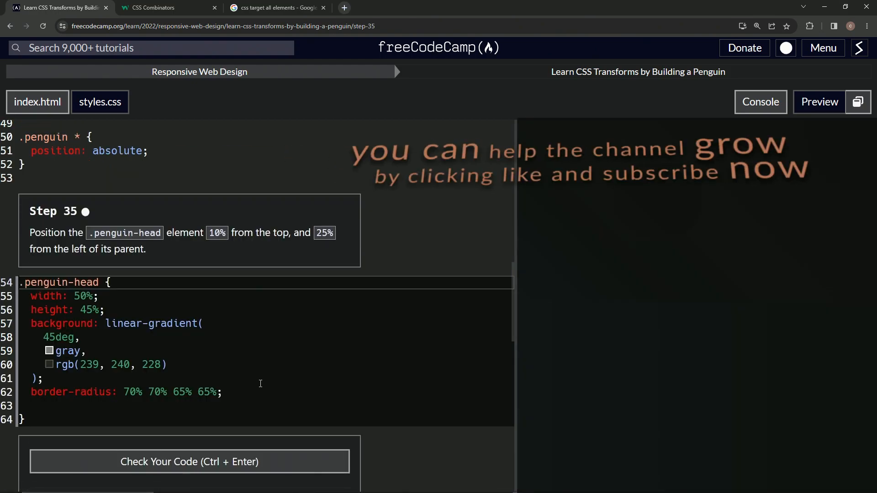
{"action": "mouse_move", "coordinate": [110, 223]}
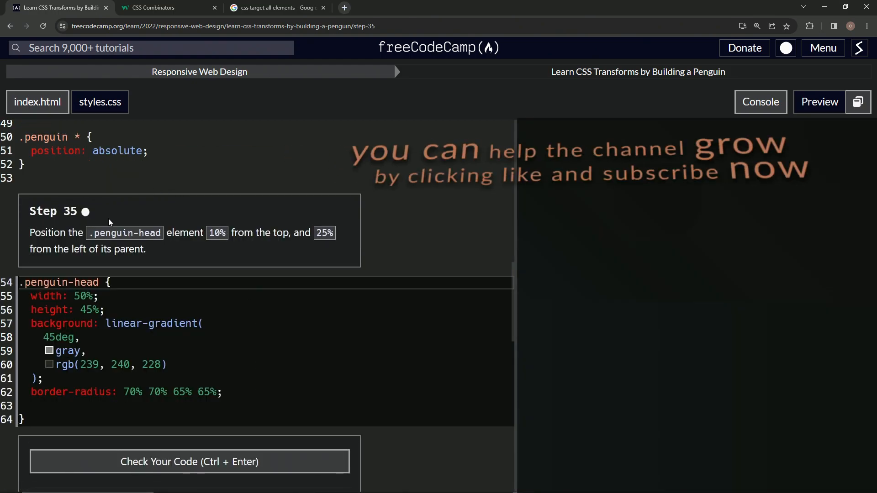
{"action": "mouse_move", "coordinate": [312, 216]}
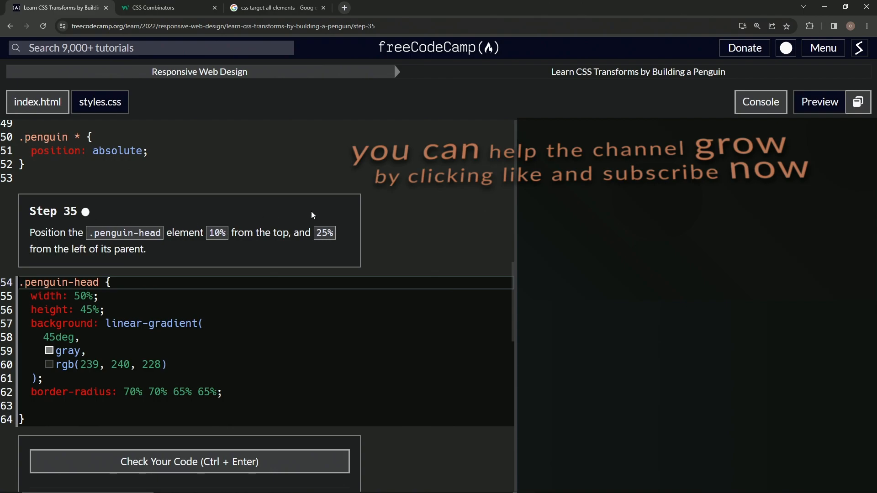